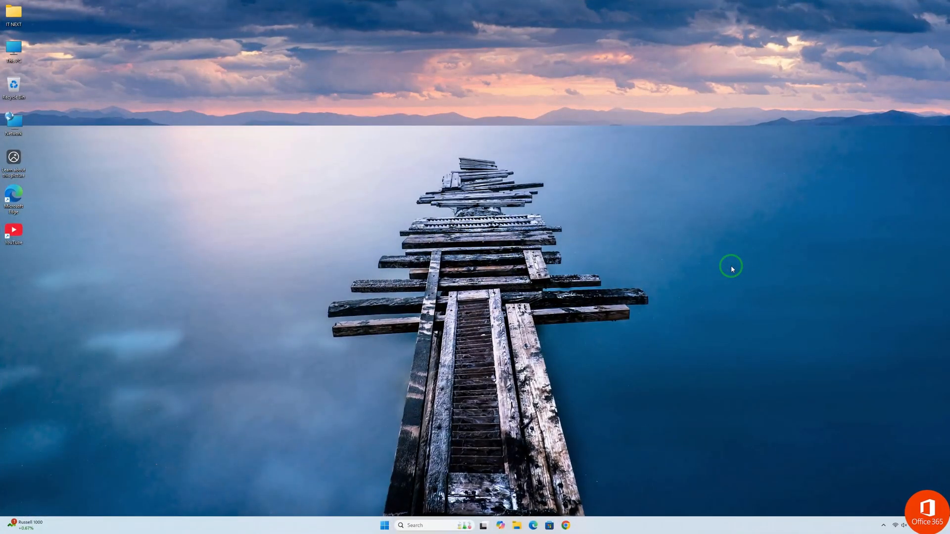
Search 'office deployment tool' in Chrome and open Microsoft's 'Download Office Deployment Tool' page.
left_click(925, 506)
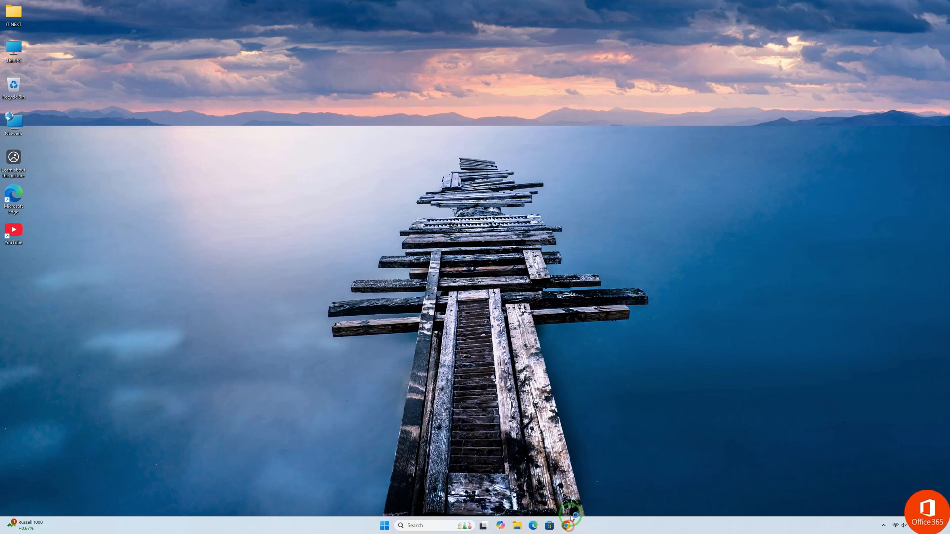
type("office")
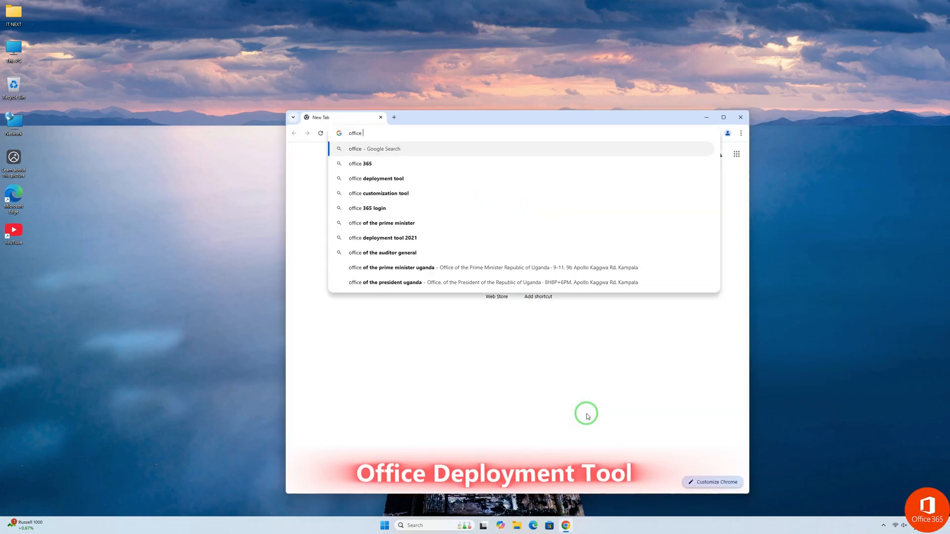
left_click(375, 178)
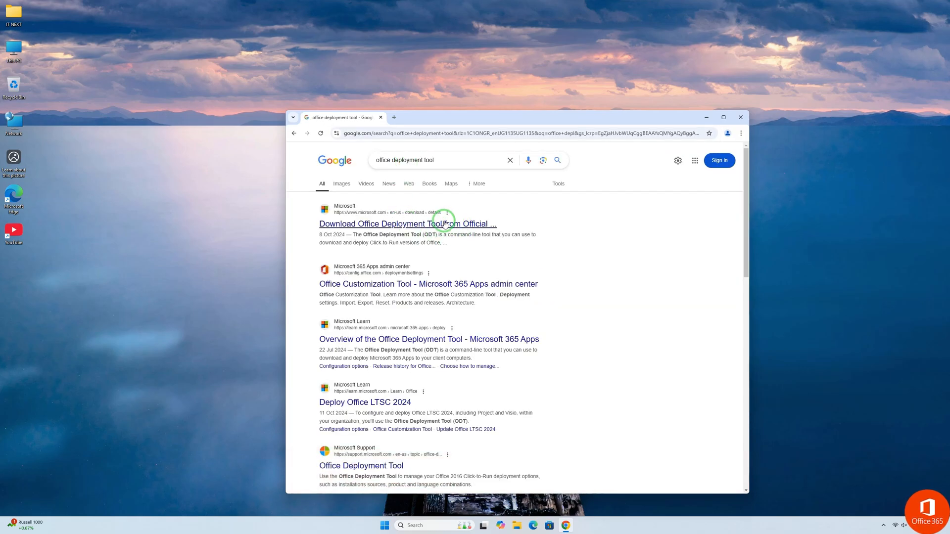
left_click(408, 223)
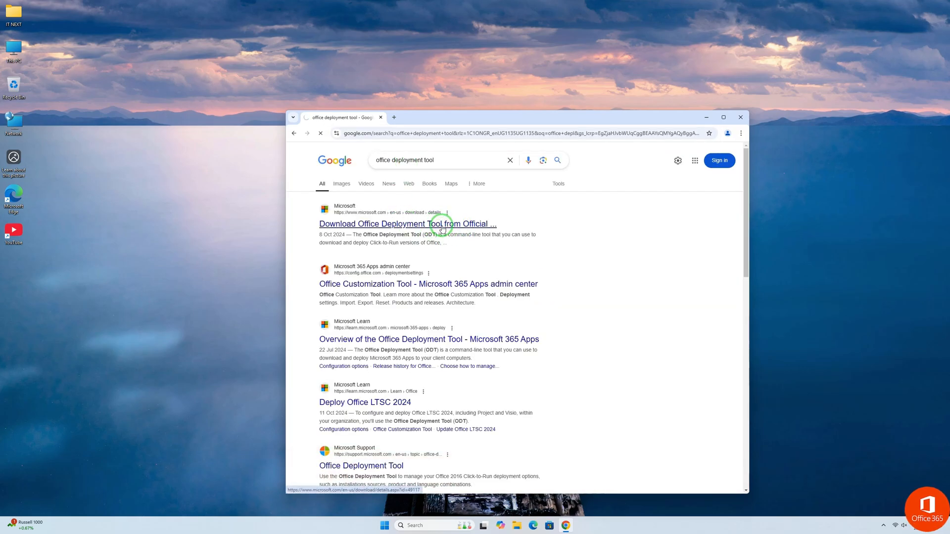
left_click(407, 224)
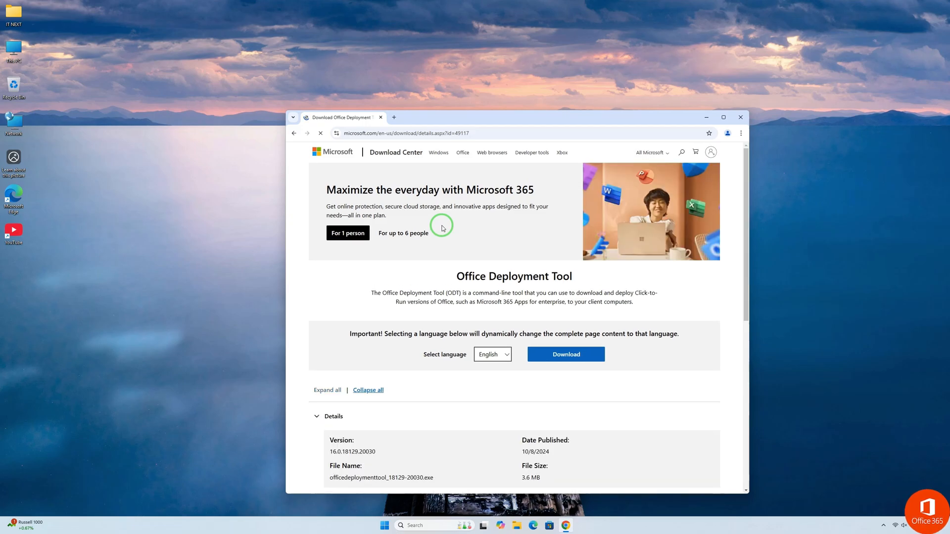
Download the officedeploymenttool installer and show it in its folder from Chrome's downloads.
left_click(564, 354)
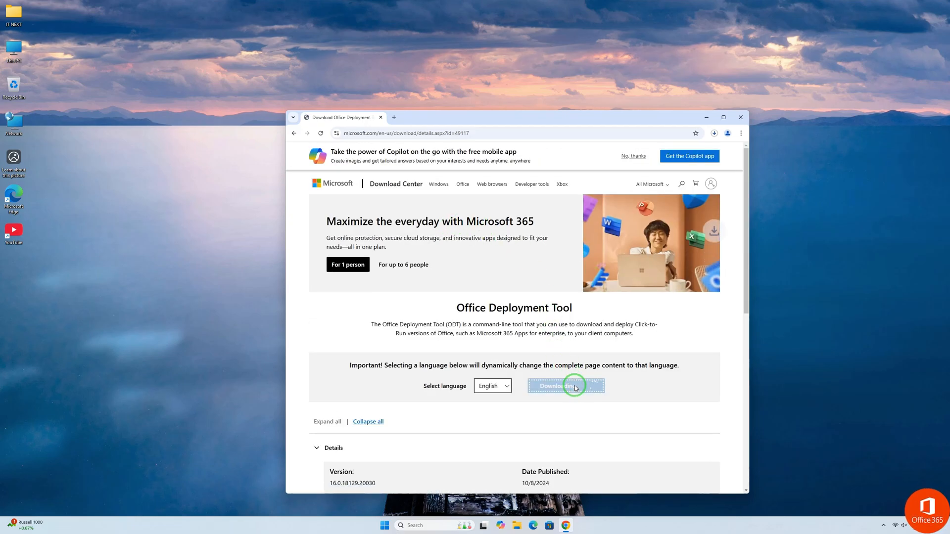
left_click(566, 386)
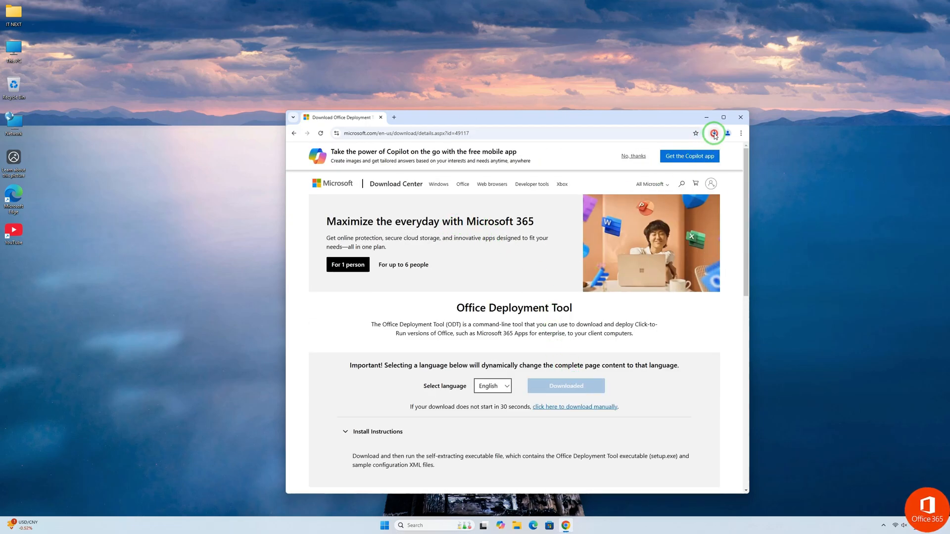
left_click(713, 132)
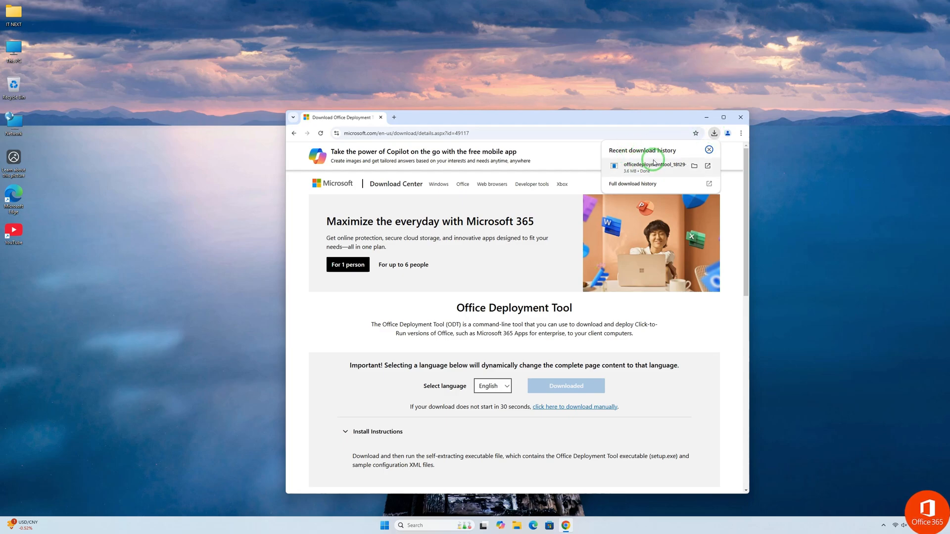
left_click(694, 165)
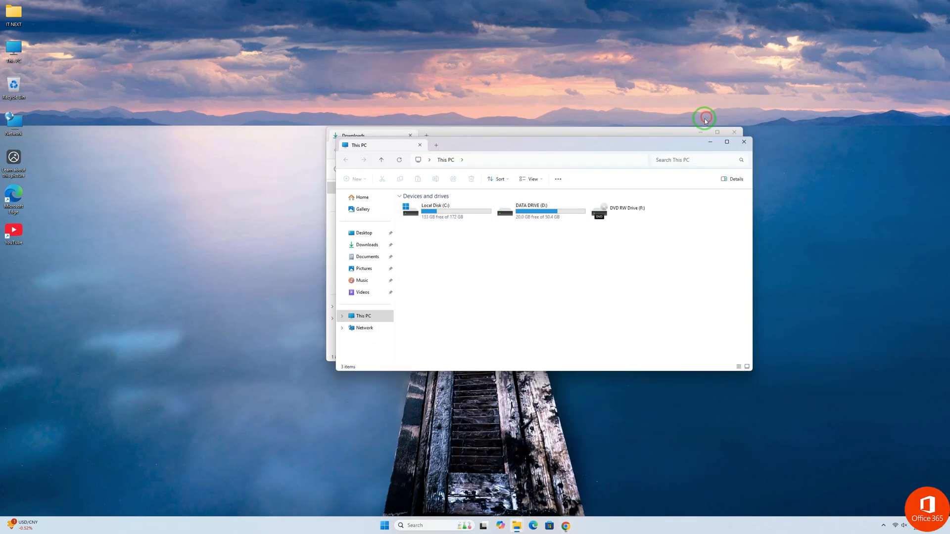
Create a folder named 'Office 2024' on Local Disk (C:) and open it.
double_click(434, 208)
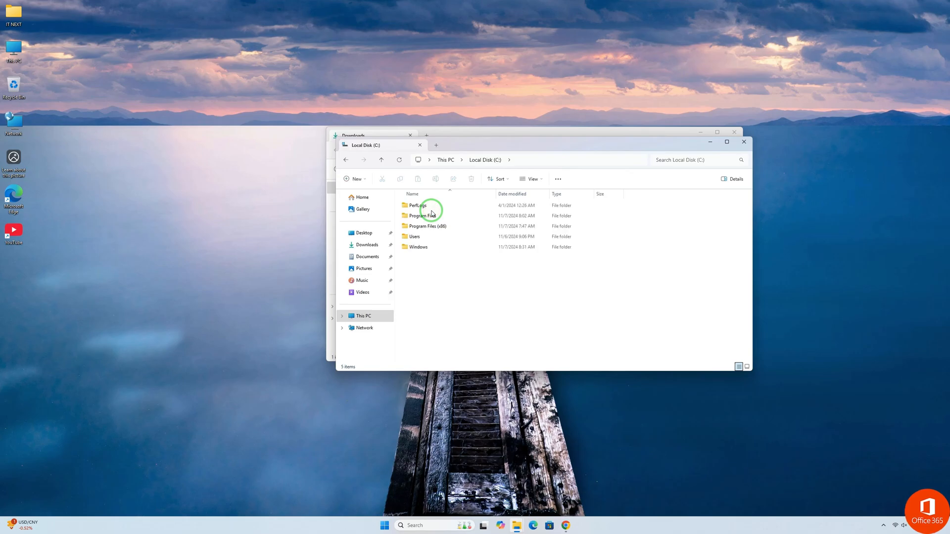
right_click(428, 268)
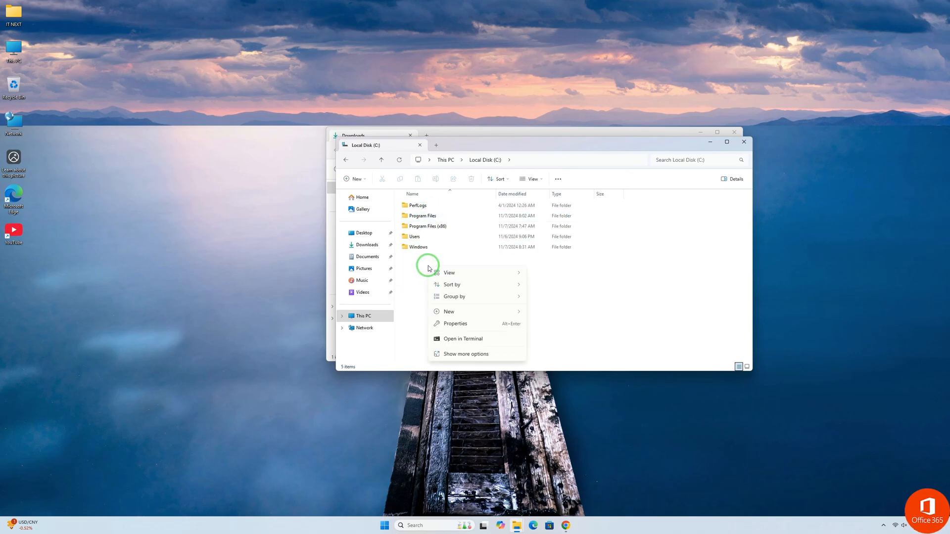
mouse_move(449, 311)
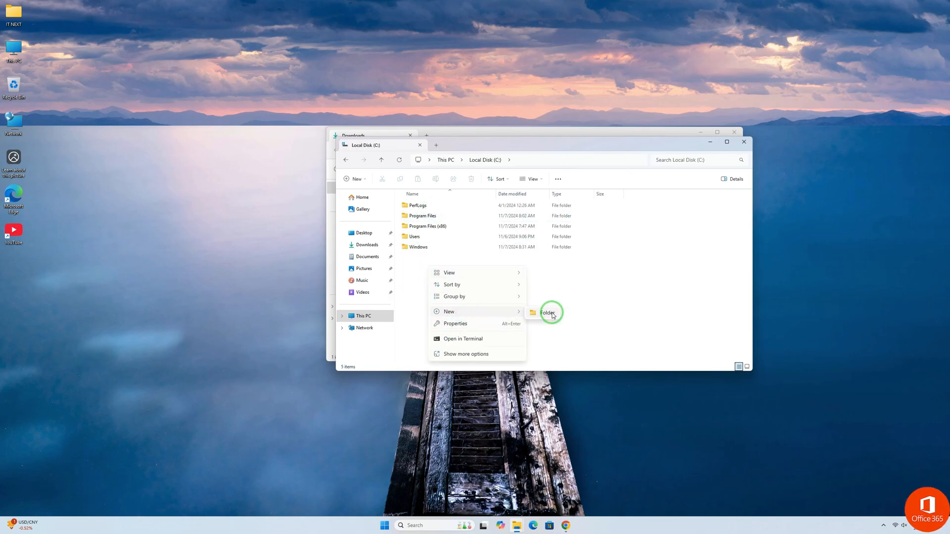
left_click(547, 313)
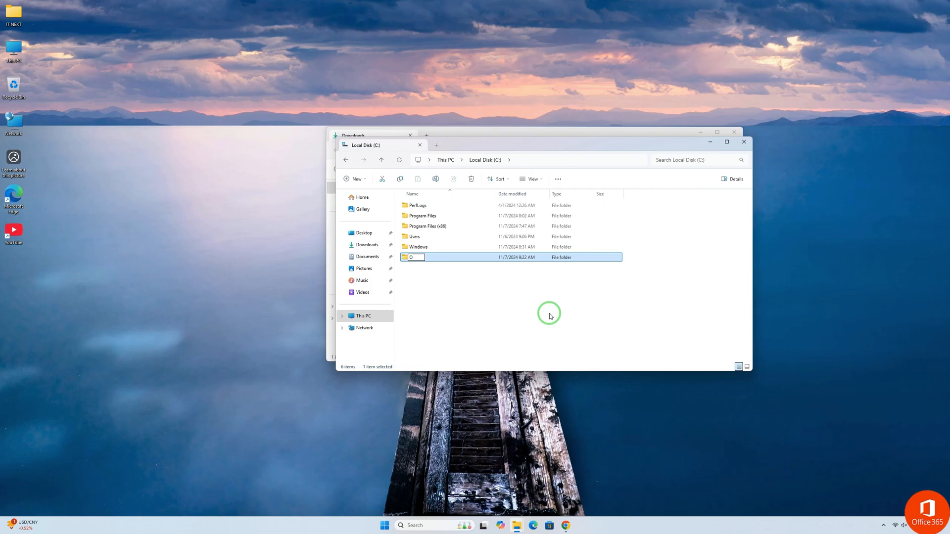
type("Office 2024")
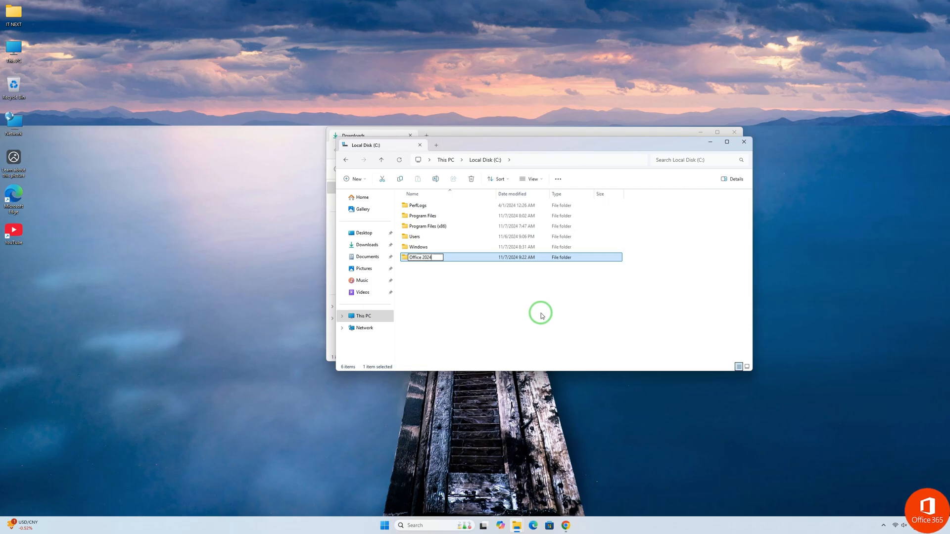
left_click(421, 257)
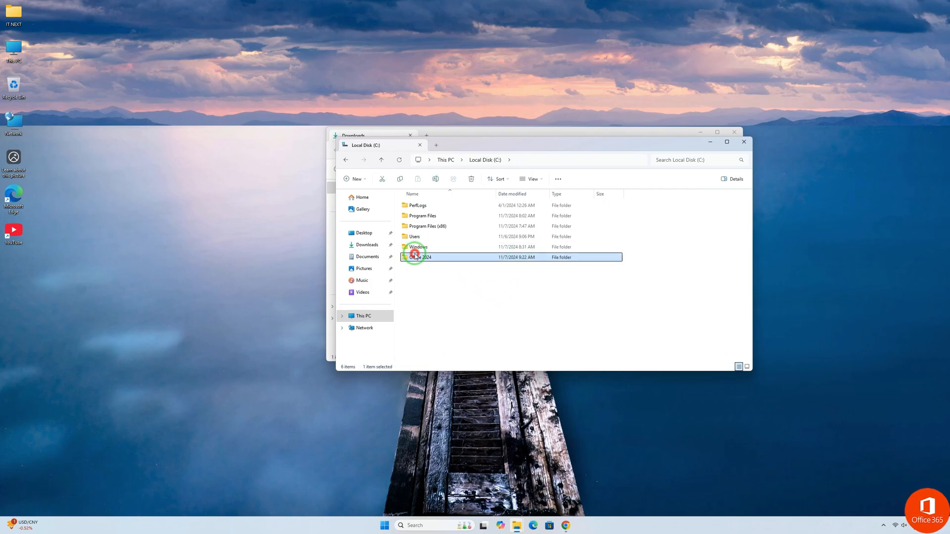
double_click(421, 257)
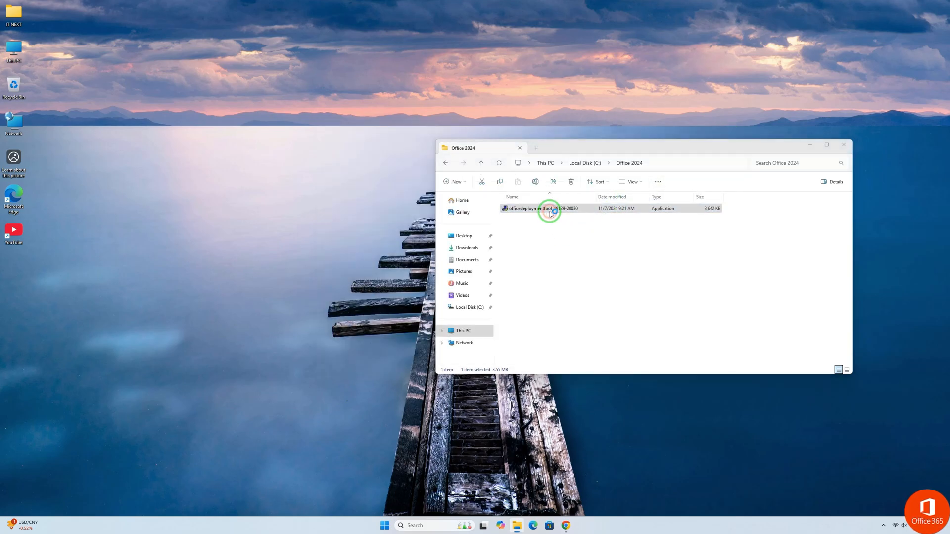
Run officedeploymenttool.exe, allow it in User Account Control, and accept the license terms.
left_click(549, 208)
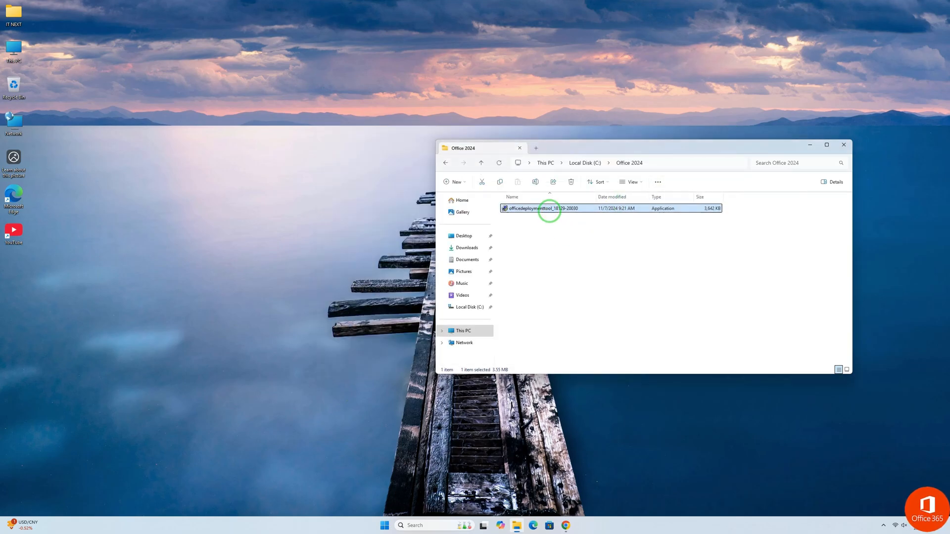
double_click(530, 208)
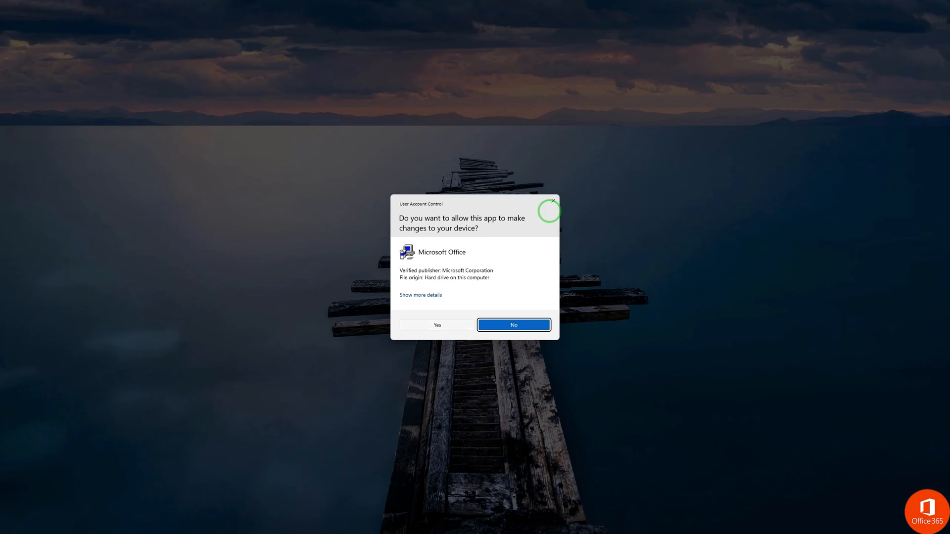
left_click(436, 325)
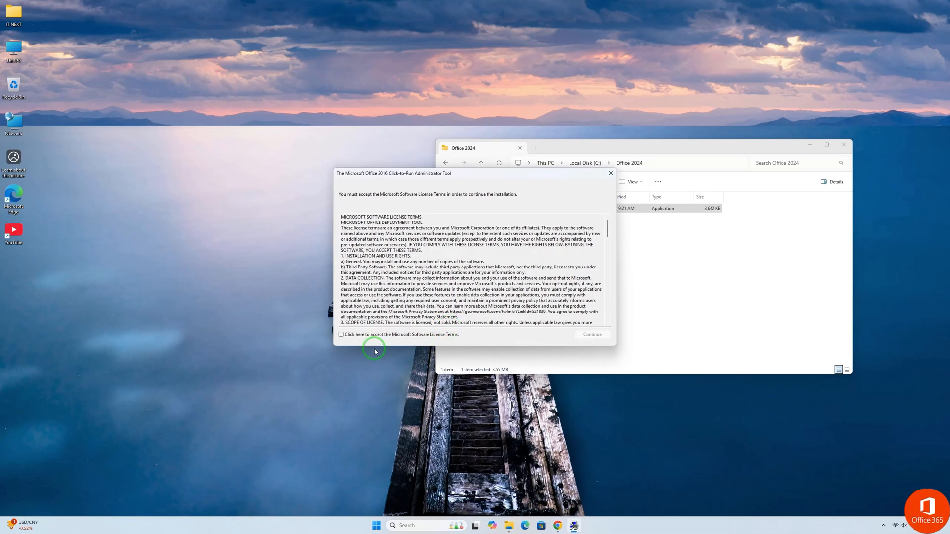
left_click(341, 335)
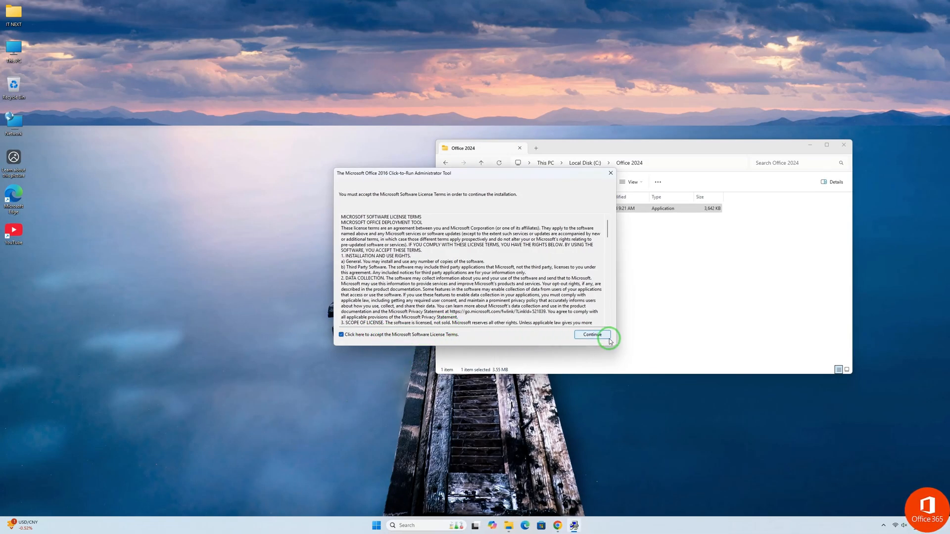
Extract the tool's files into C:\Office 2024 via Browse For Folder.
left_click(591, 335)
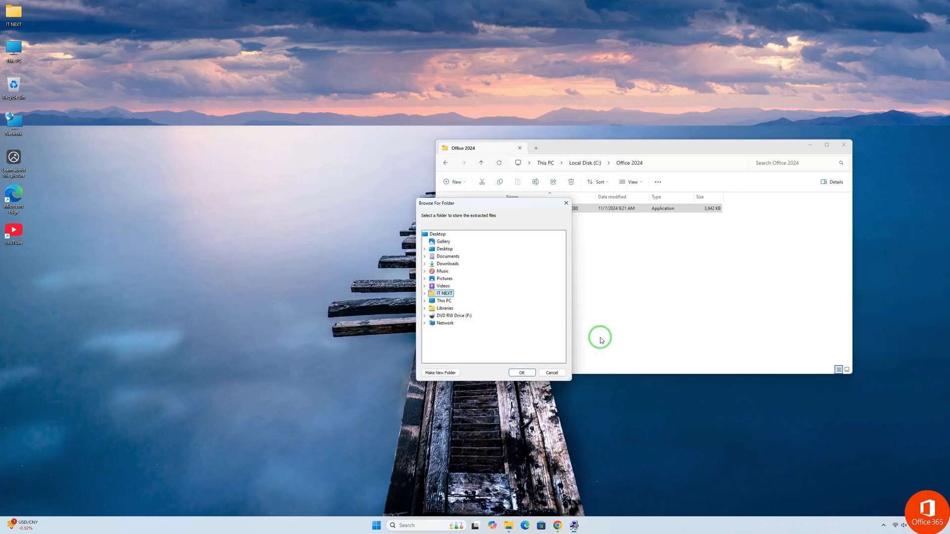
left_click(424, 293)
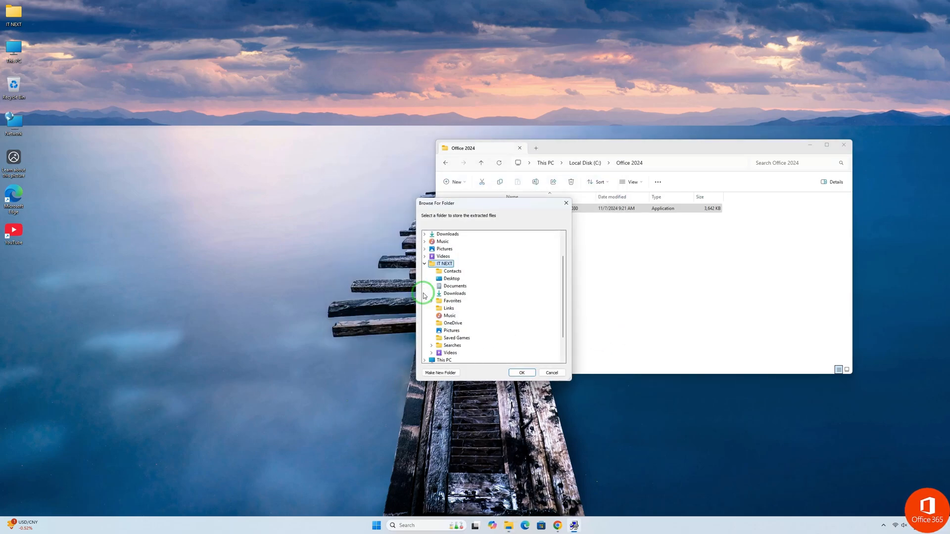
left_click(462, 315)
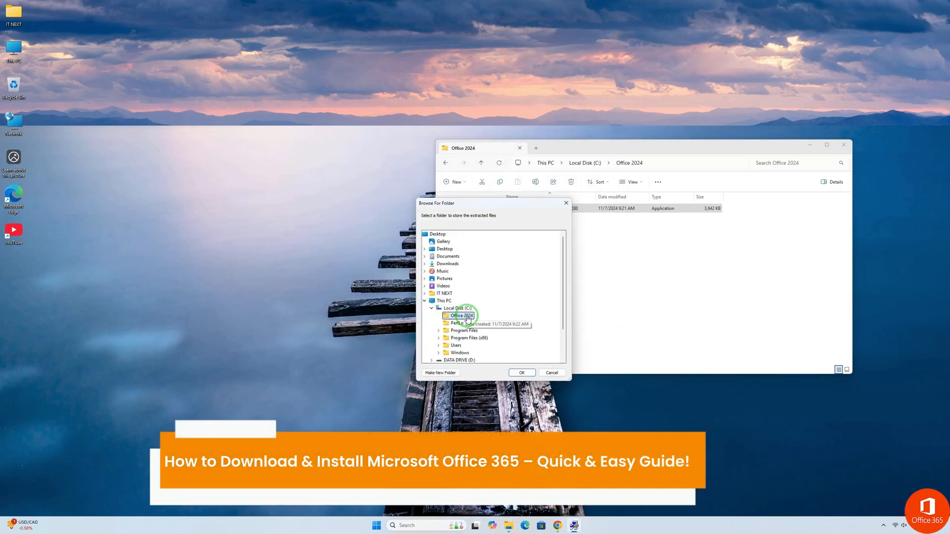
left_click(521, 373)
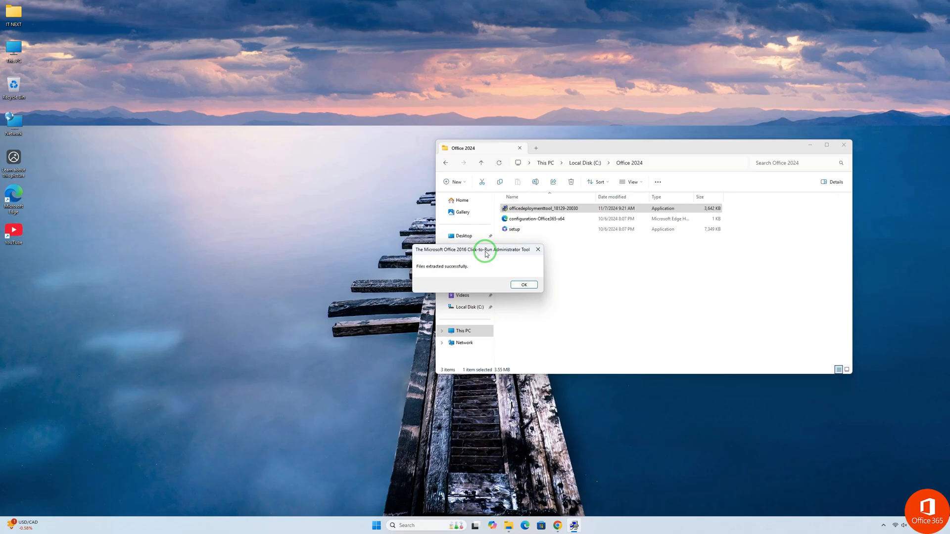
Search the Start menu for 'cmd' to surface Command Prompt.
left_click(523, 285)
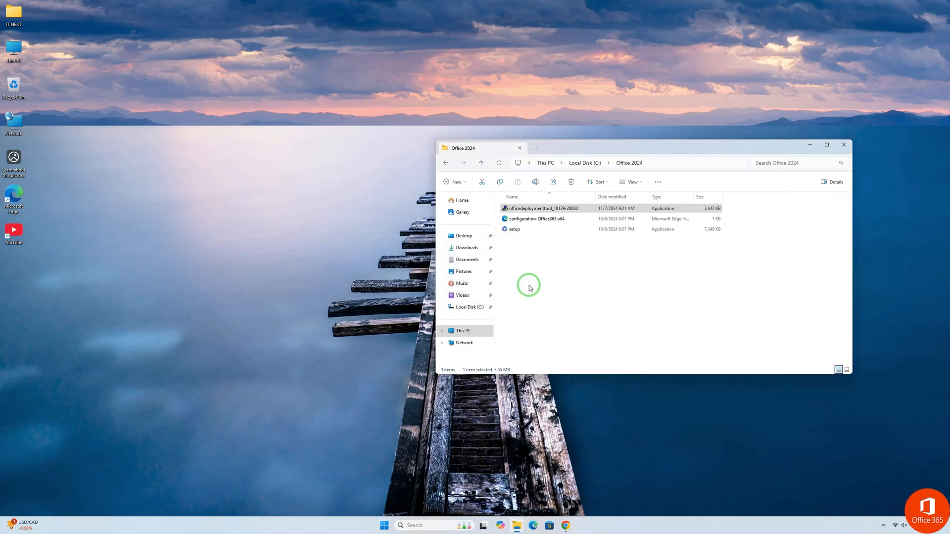
mouse_move(383, 525)
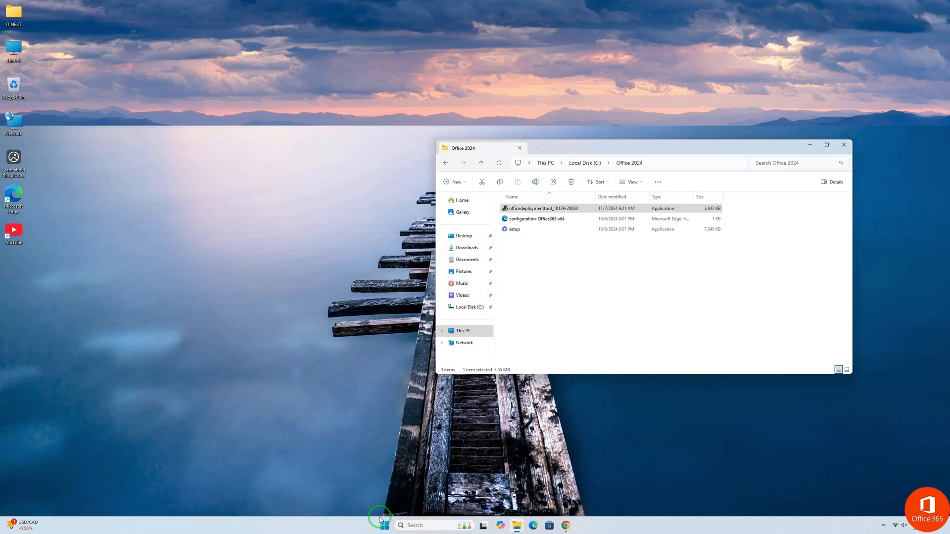
left_click(384, 526)
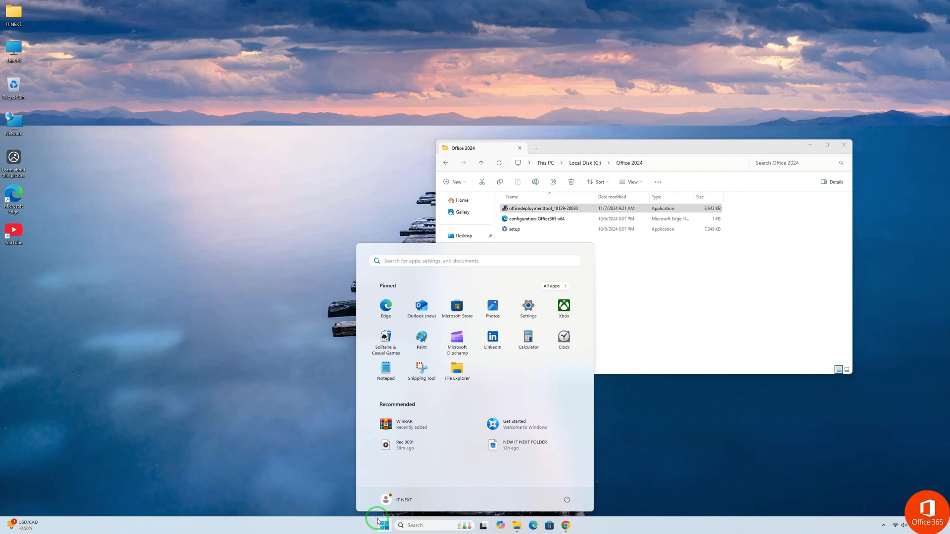
type("cmd")
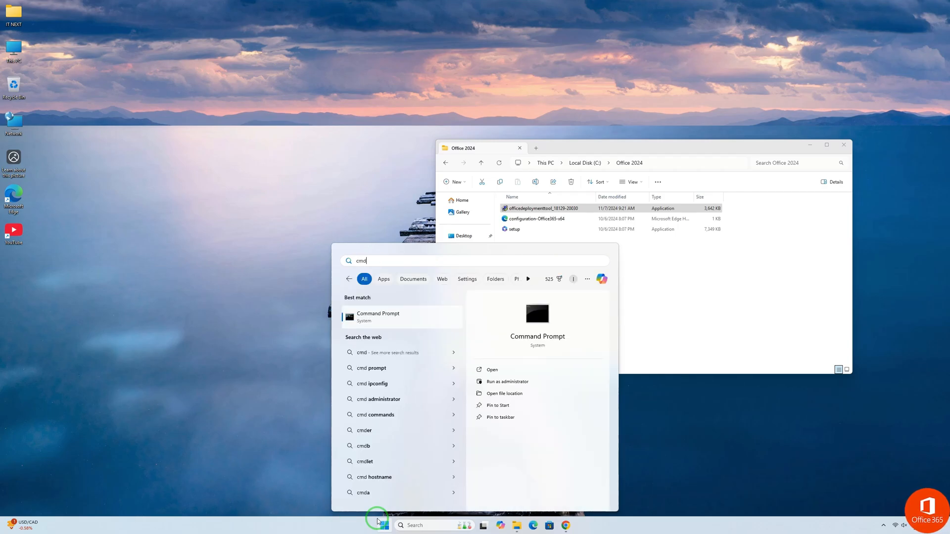
mouse_move(407, 322)
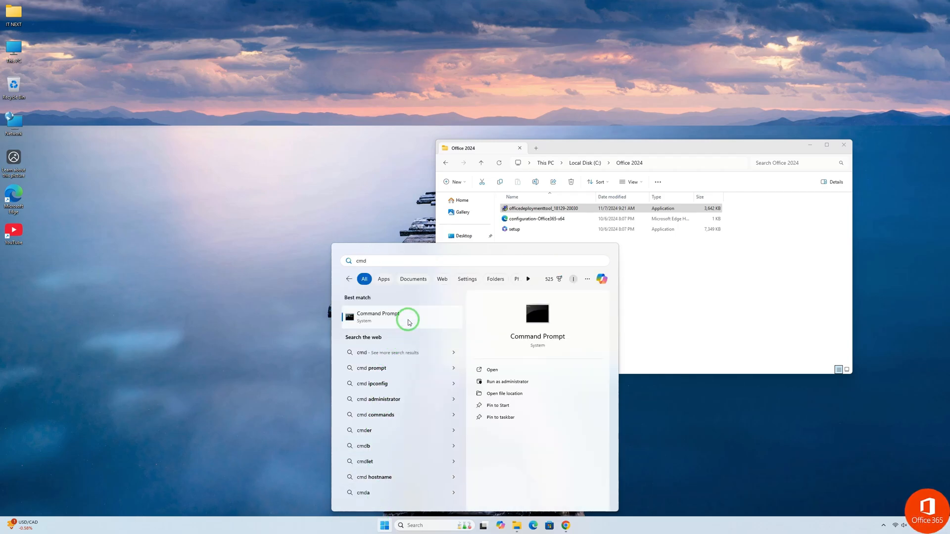
Bring up Command Prompt's context menu to run it as administrator.
right_click(378, 317)
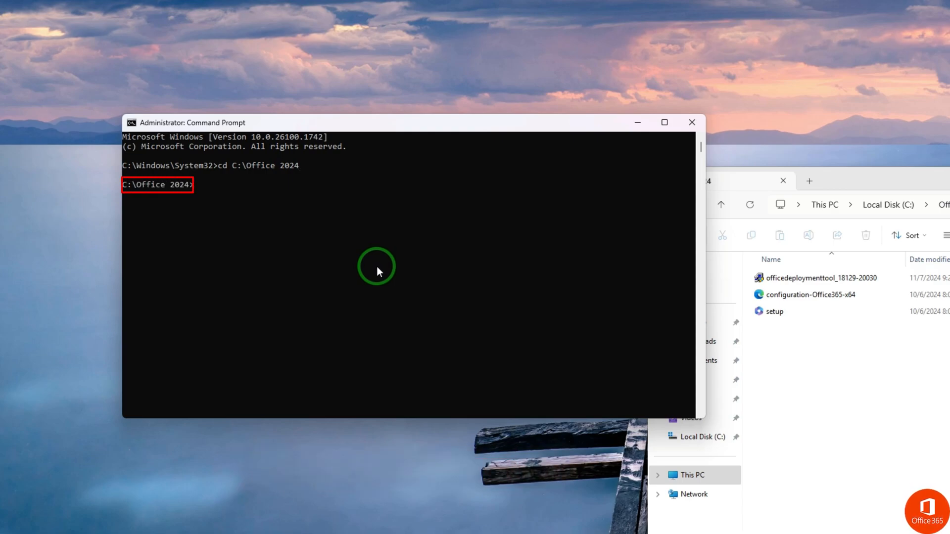
Enter 'setup.exe /configure' at the Command Prompt.
type("setup")
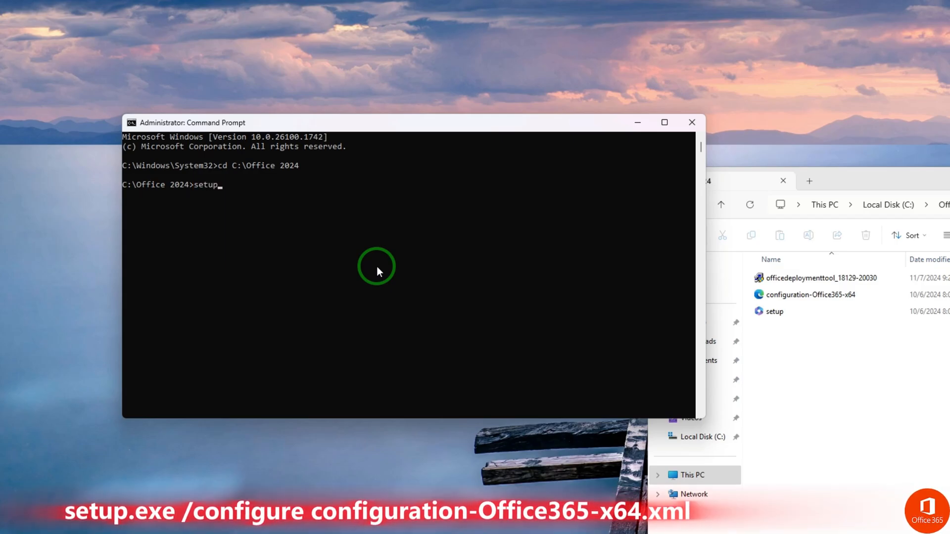
type(".exe /con")
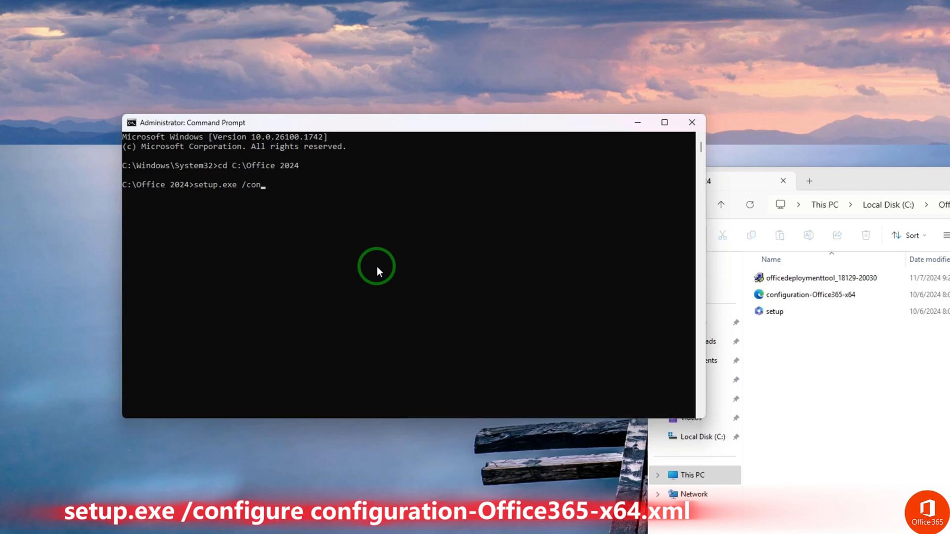
type("figure")
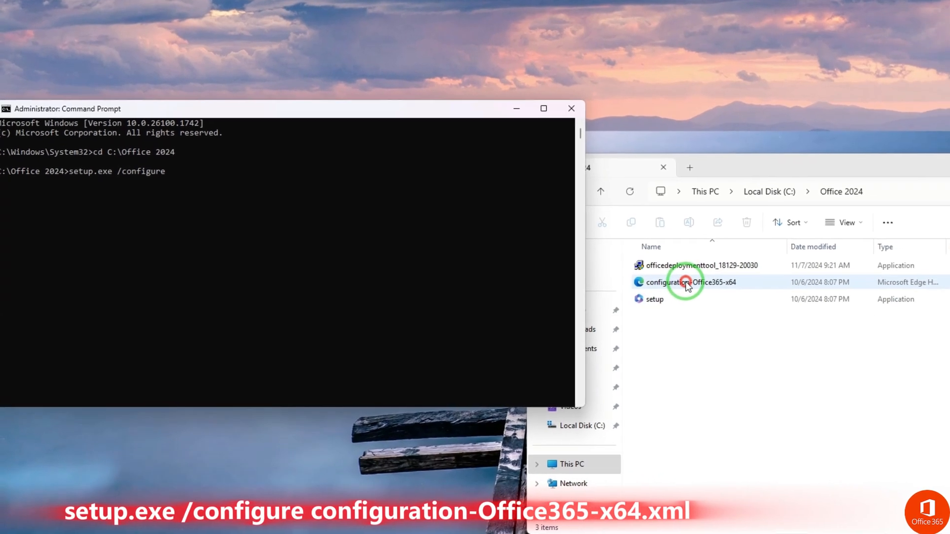
Copy the configuration-Office365-x64 file's name from its Rename field.
right_click(685, 282)
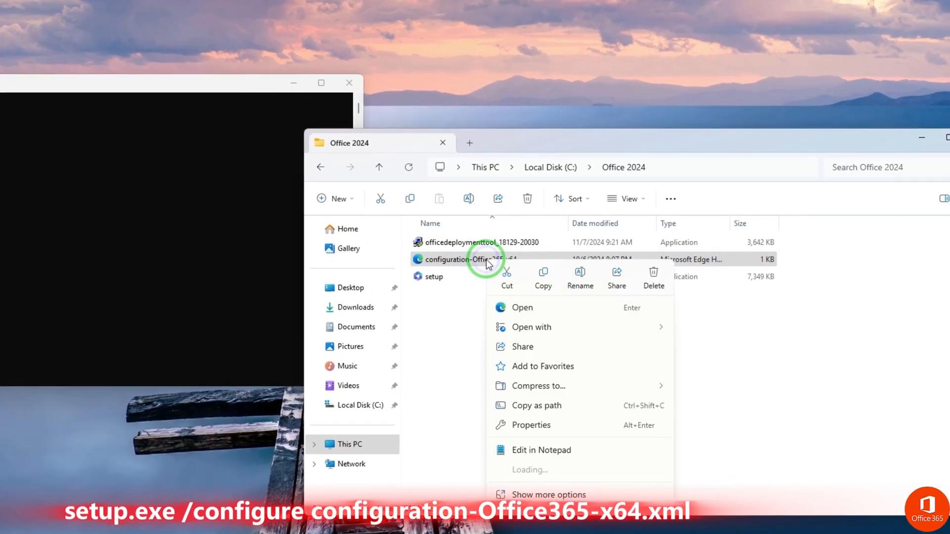
left_click(579, 278)
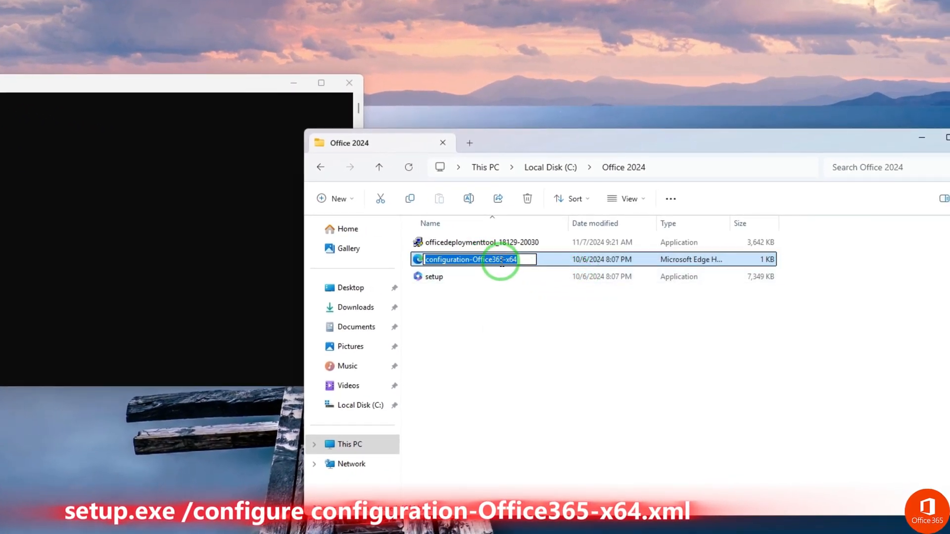
right_click(491, 259)
type("setup.exe /configure")
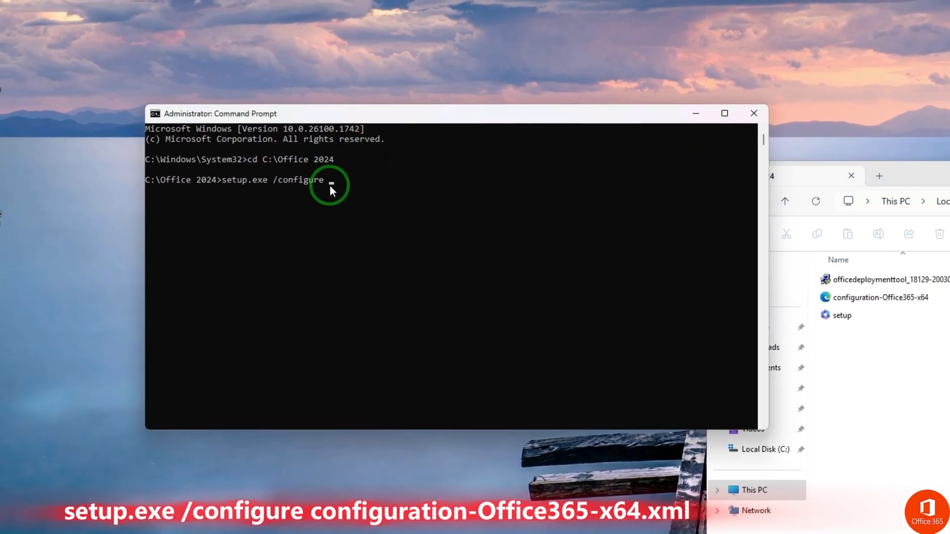
Paste the copied configuration file name after 'setup.exe /configure' with Ctrl+V.
key("ctrl+v")
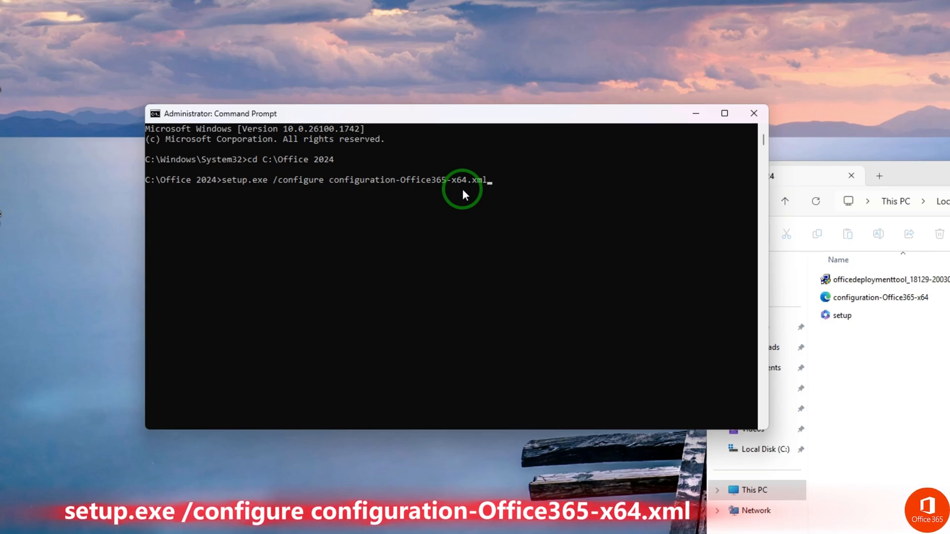
mouse_move(517, 188)
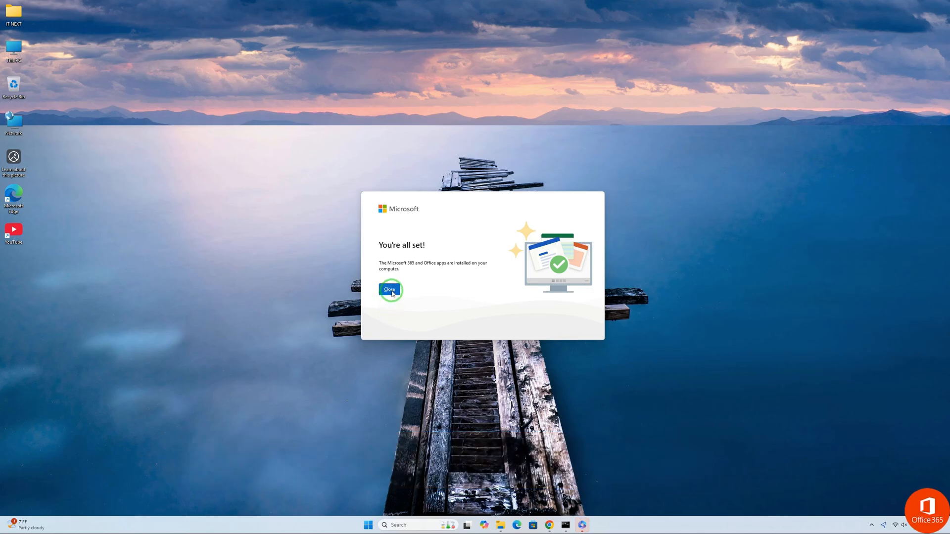
Close the You're all set message and the Chrome Download Center window.
left_click(390, 290)
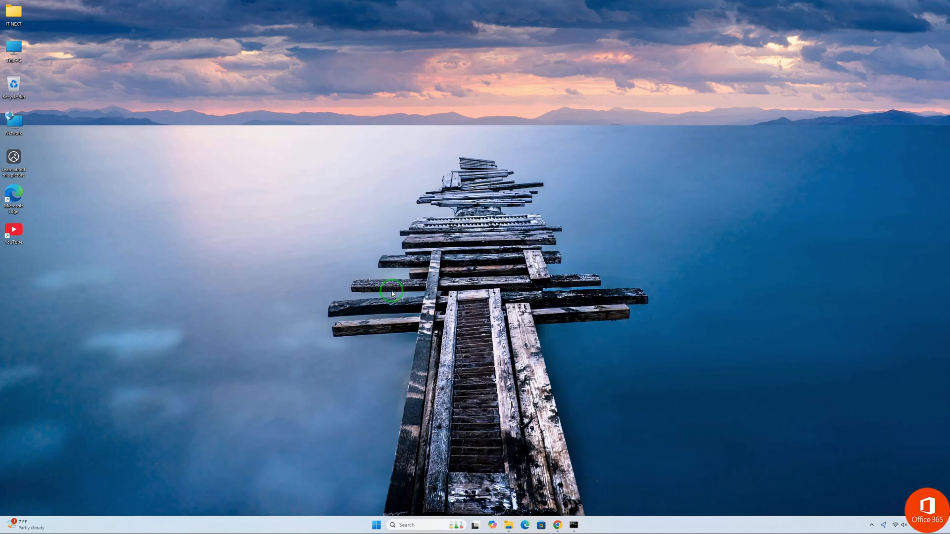
left_click(573, 525)
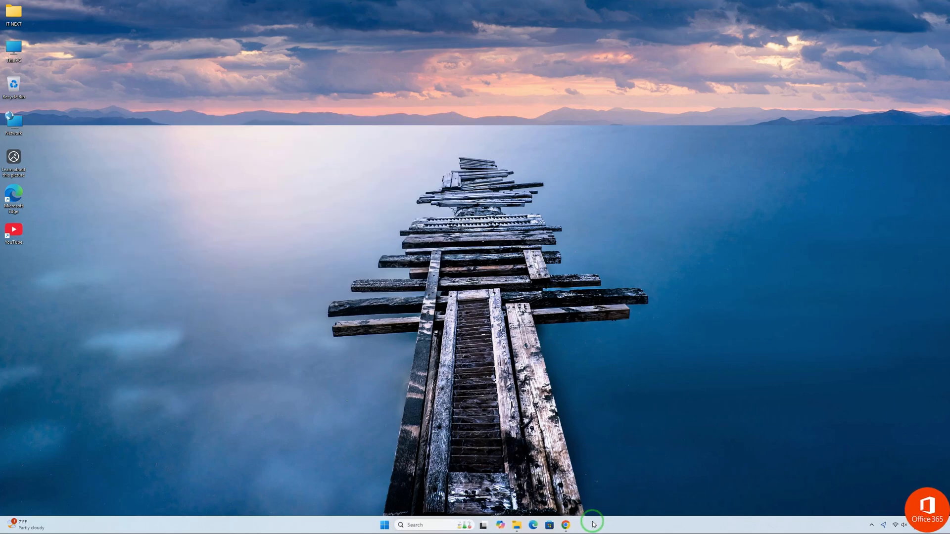
left_click(564, 524)
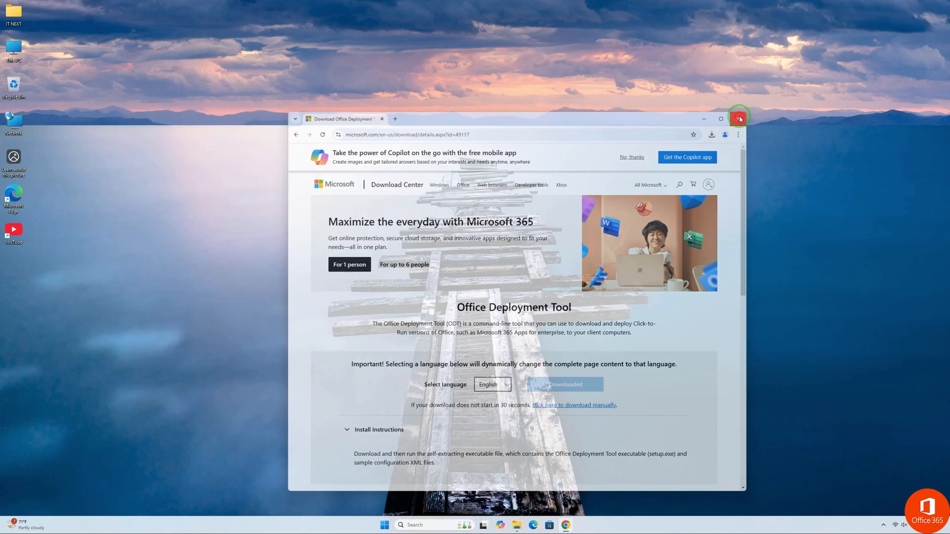
left_click(739, 118)
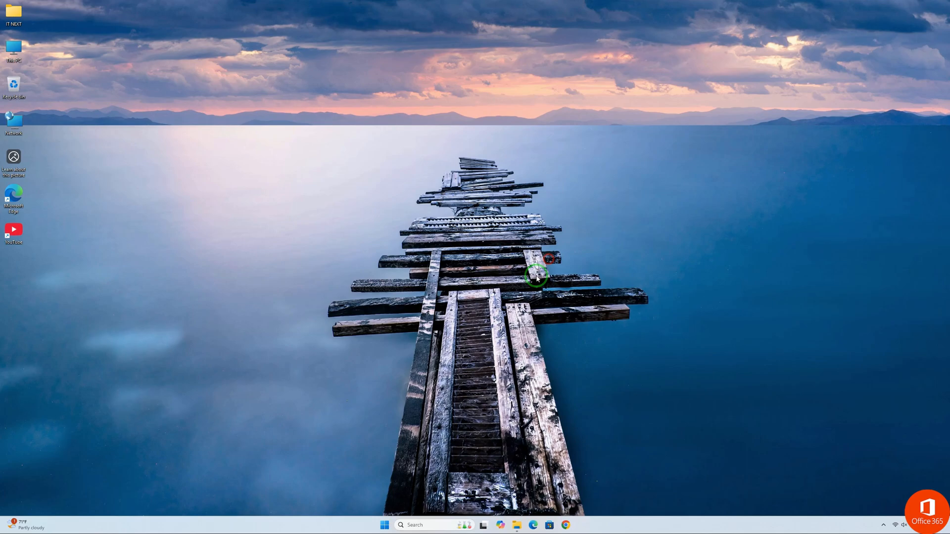
Launch Microsoft Word from the pinned apps in the Start menu.
left_click(384, 525)
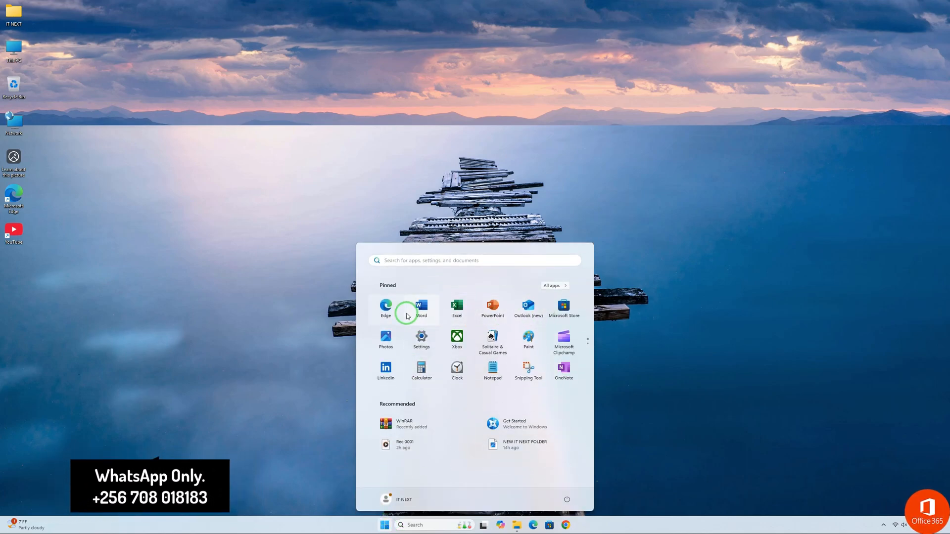
mouse_move(457, 369)
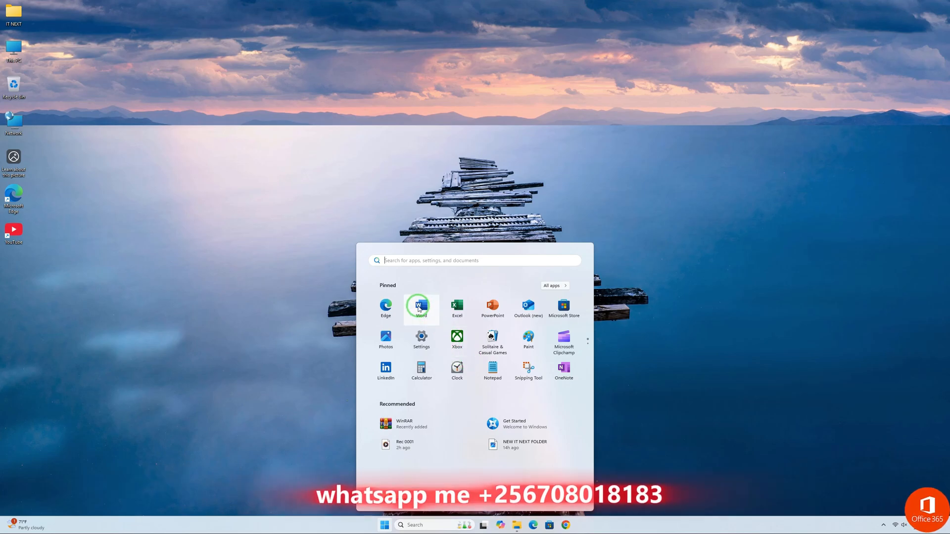
left_click(421, 308)
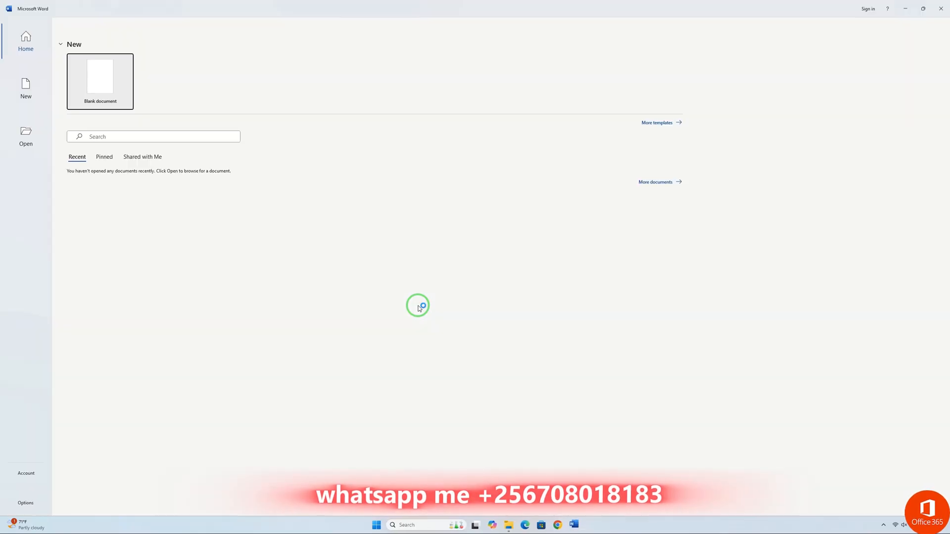
Create a blank document and type sample lines 'Dsjdlk.jfskdf', 'Fddskjhf.ksf', 'Dsfskmfl;'.
left_click(99, 77)
type("Thskjdjkjsdlk")
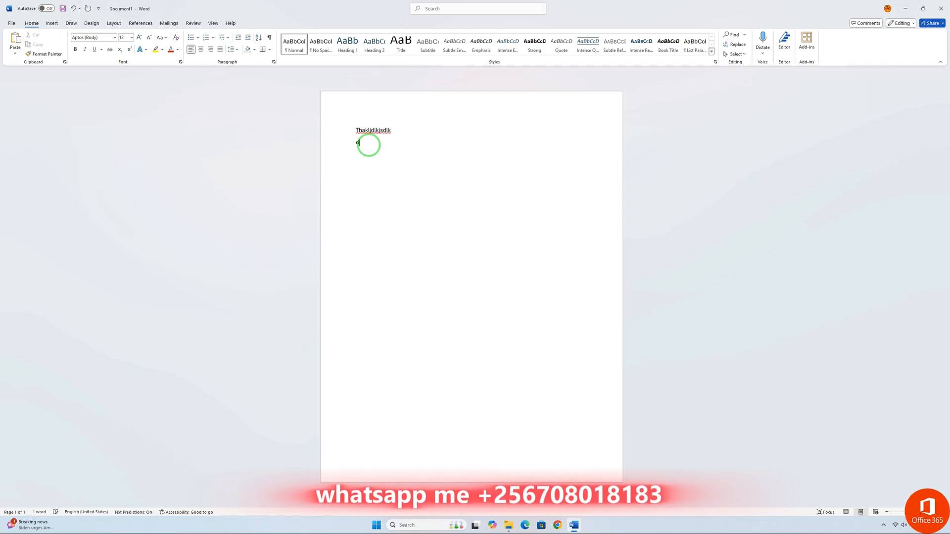
type("Dsjdlk.jfskdf")
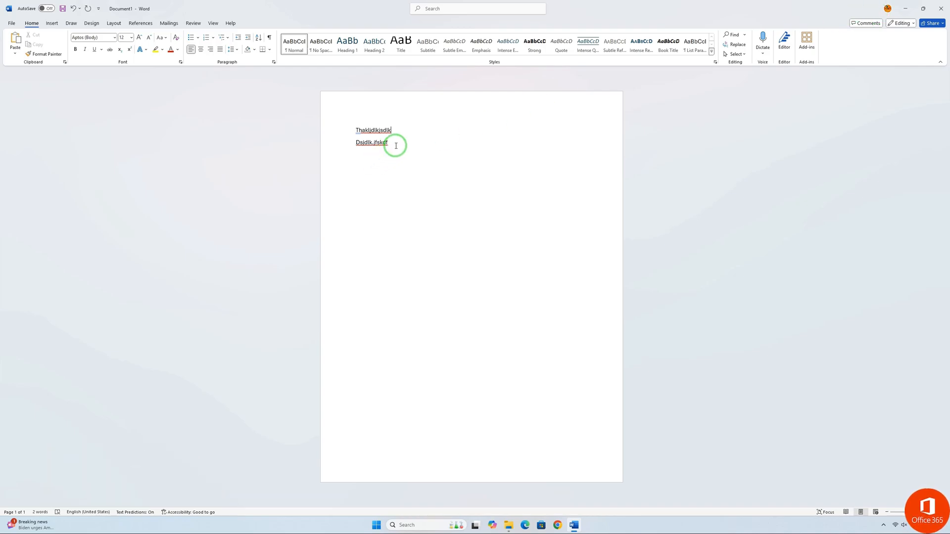
type("Fddskjhf.ksf")
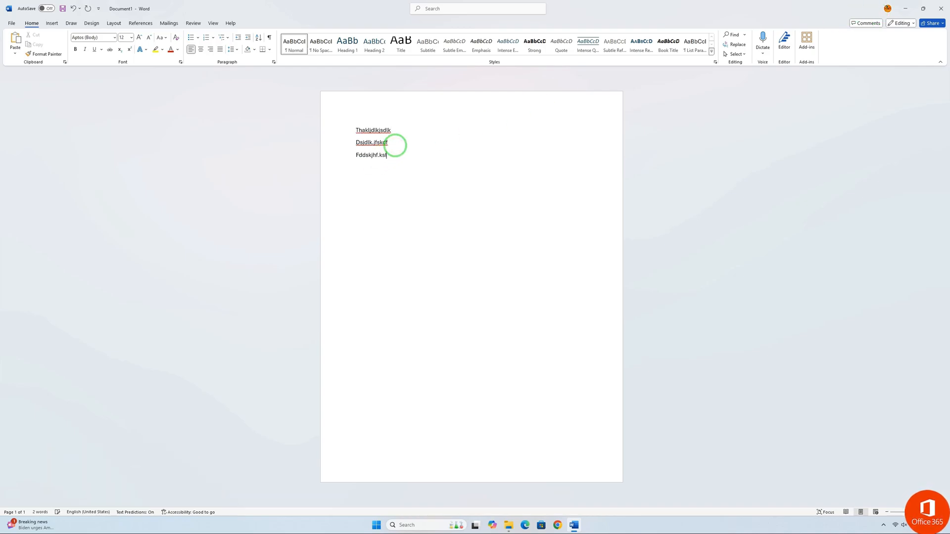
type("Dsfskmfl;")
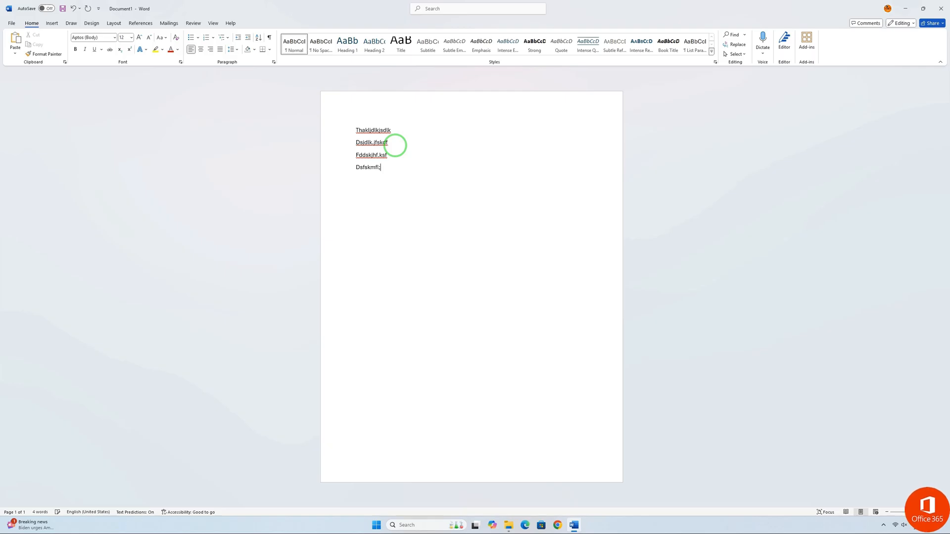